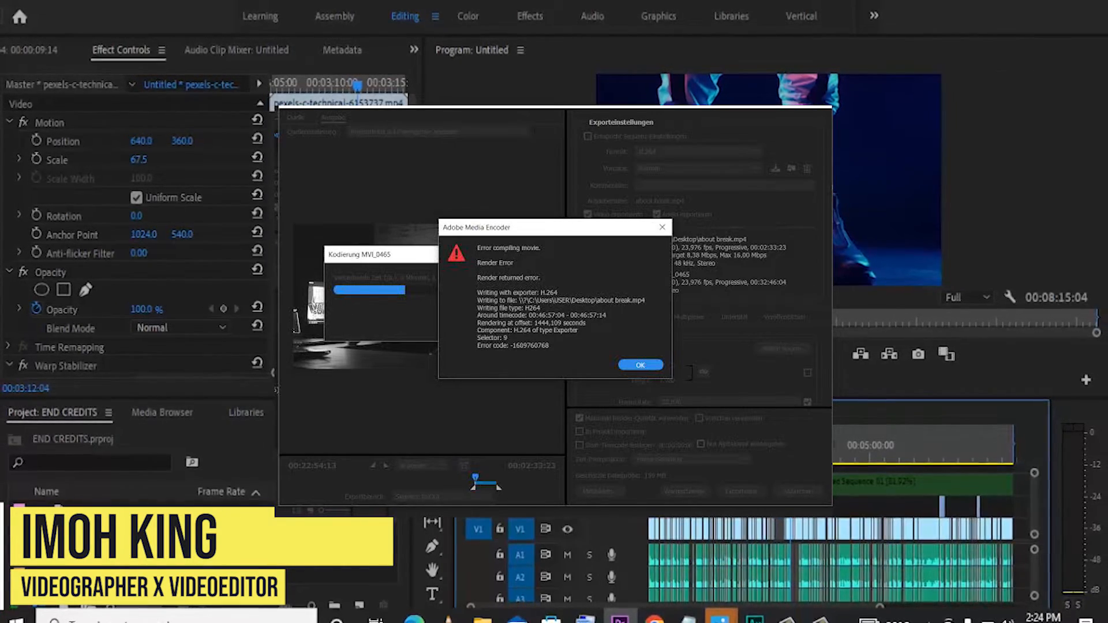
- Reveal the Manage Sync Settings... menu item from the sync settings control
left_click(640, 365)
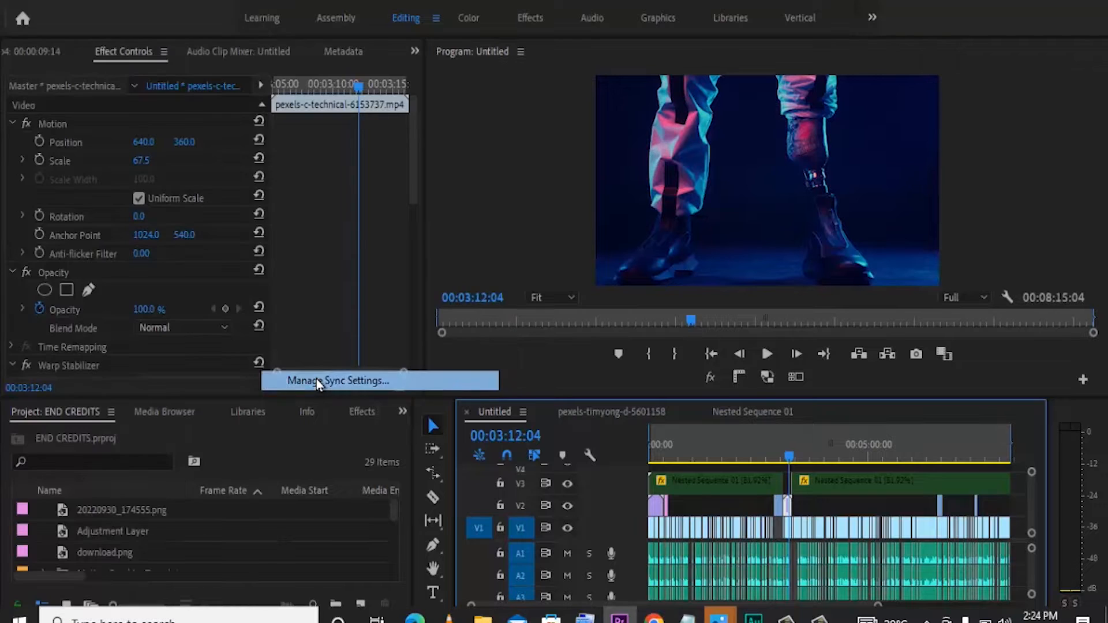
left_click(338, 380)
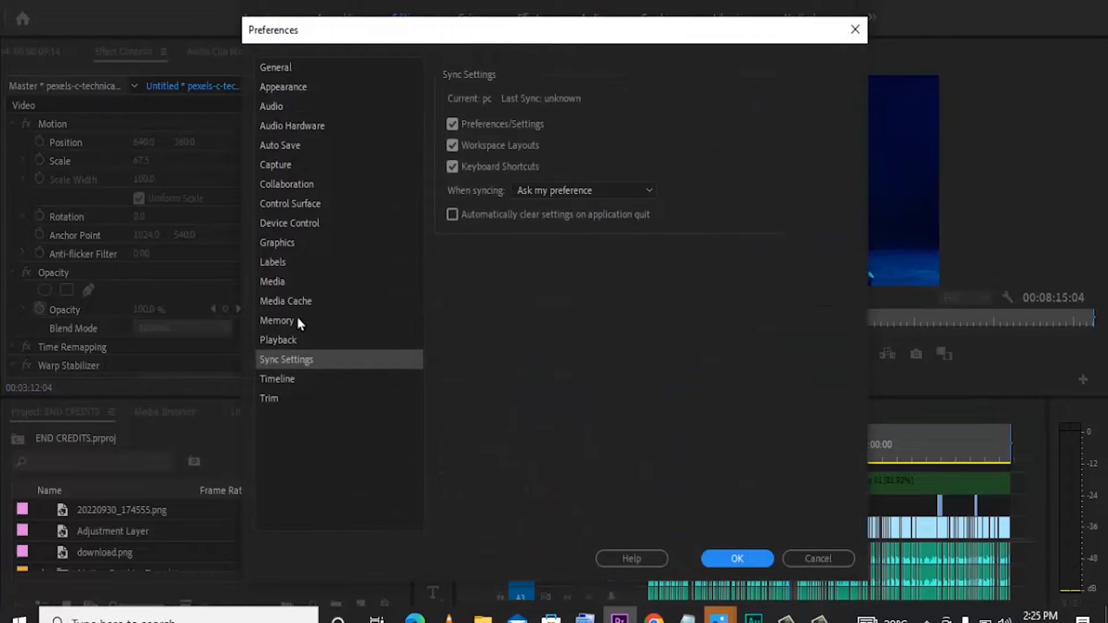
left_click(285, 301)
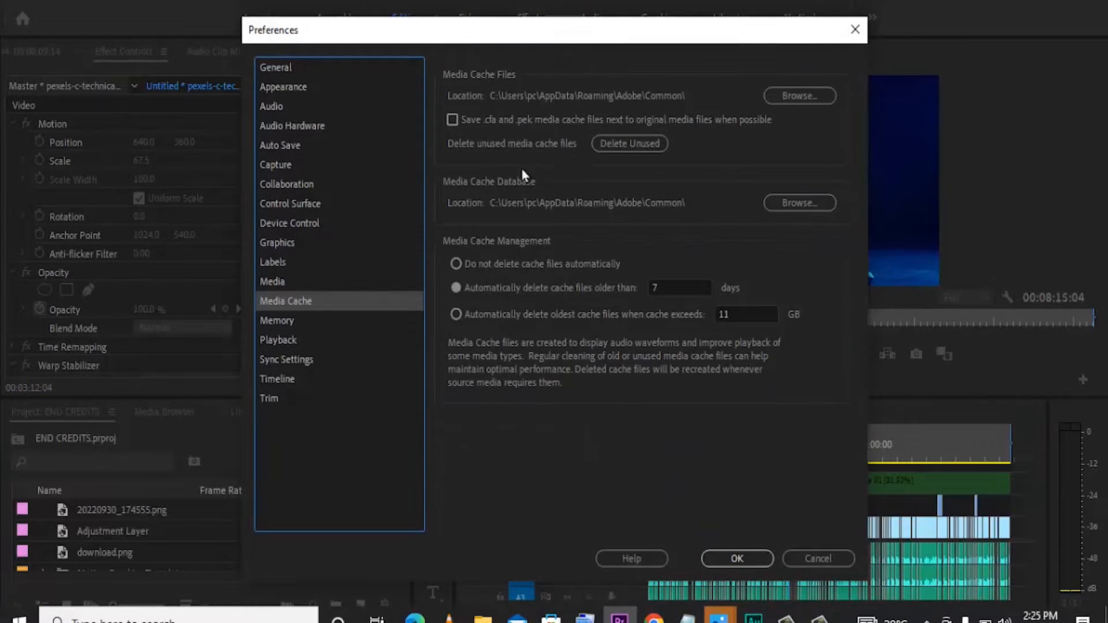
left_click(629, 144)
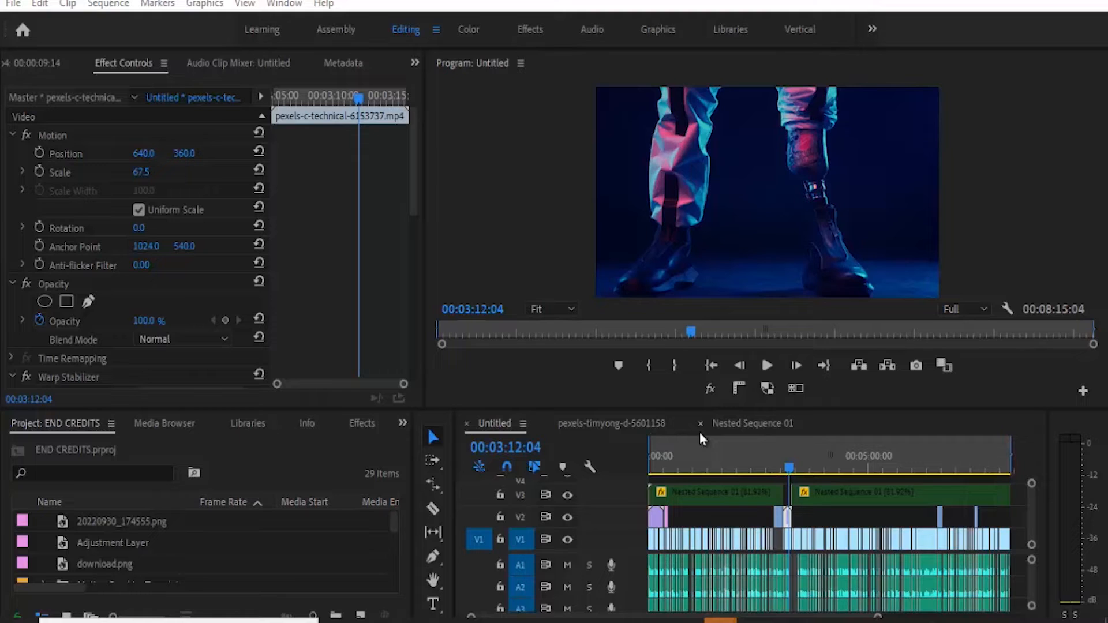
mouse_move(695, 430)
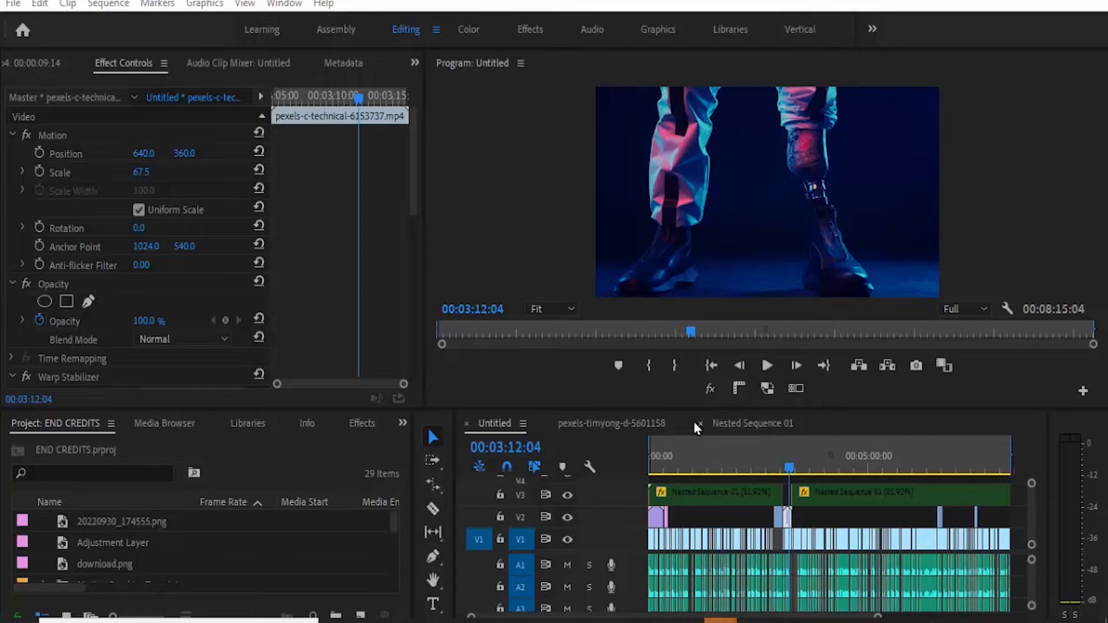
left_click(12, 4)
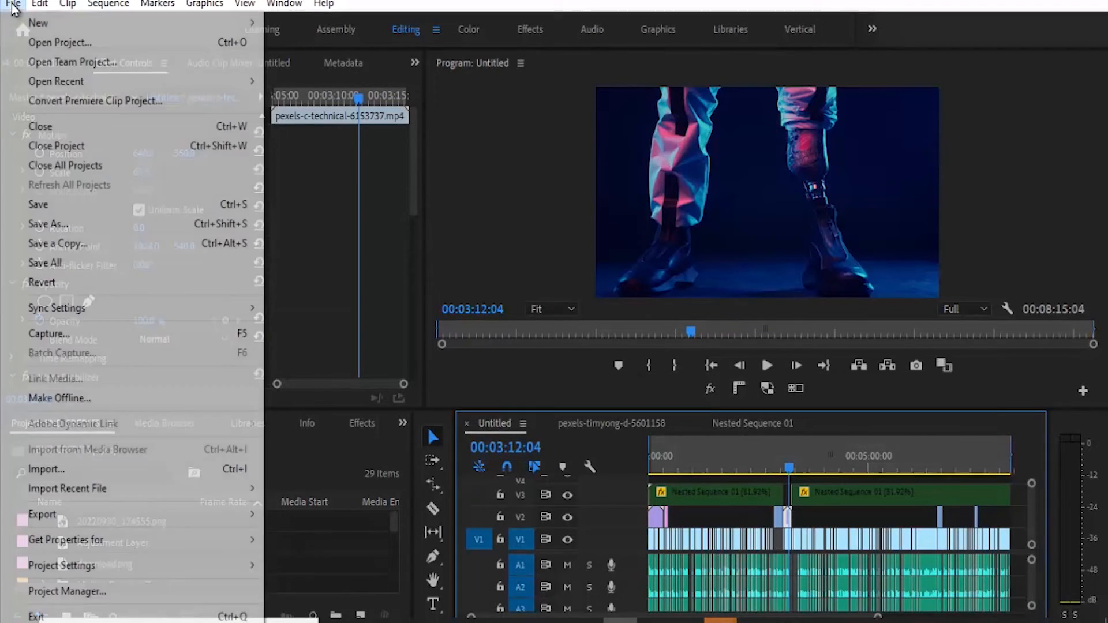
mouse_move(123, 573)
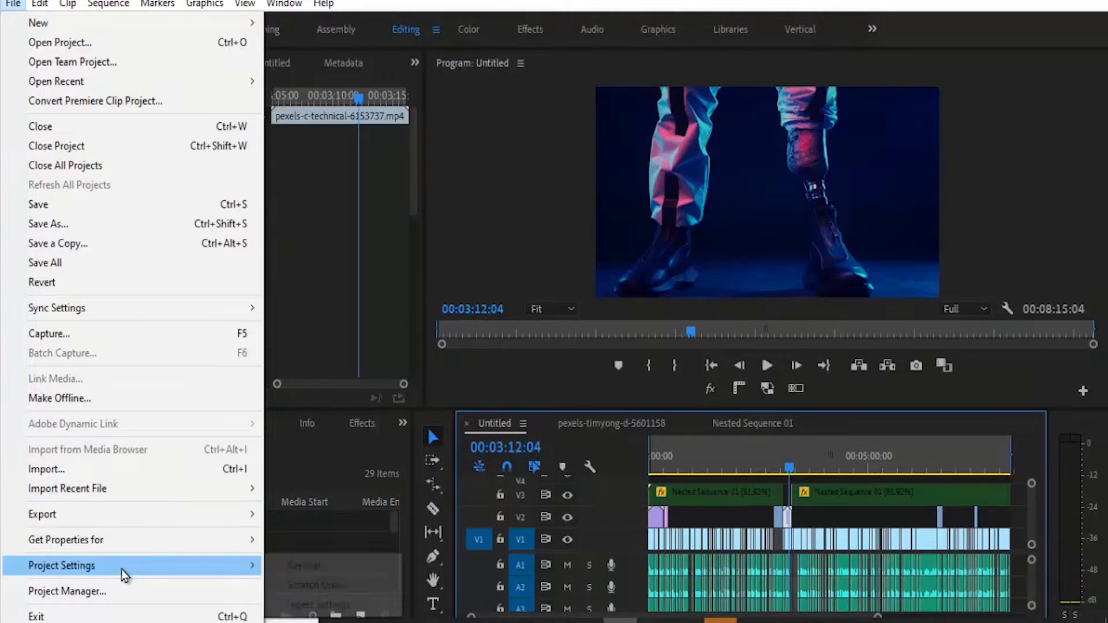
left_click(61, 566)
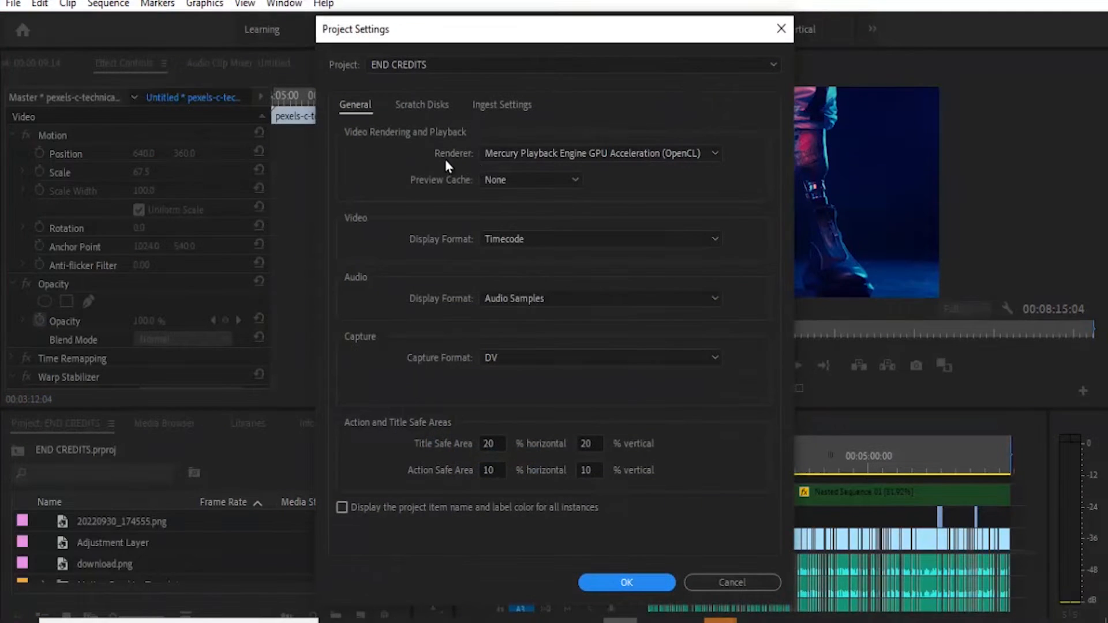
left_click(599, 152)
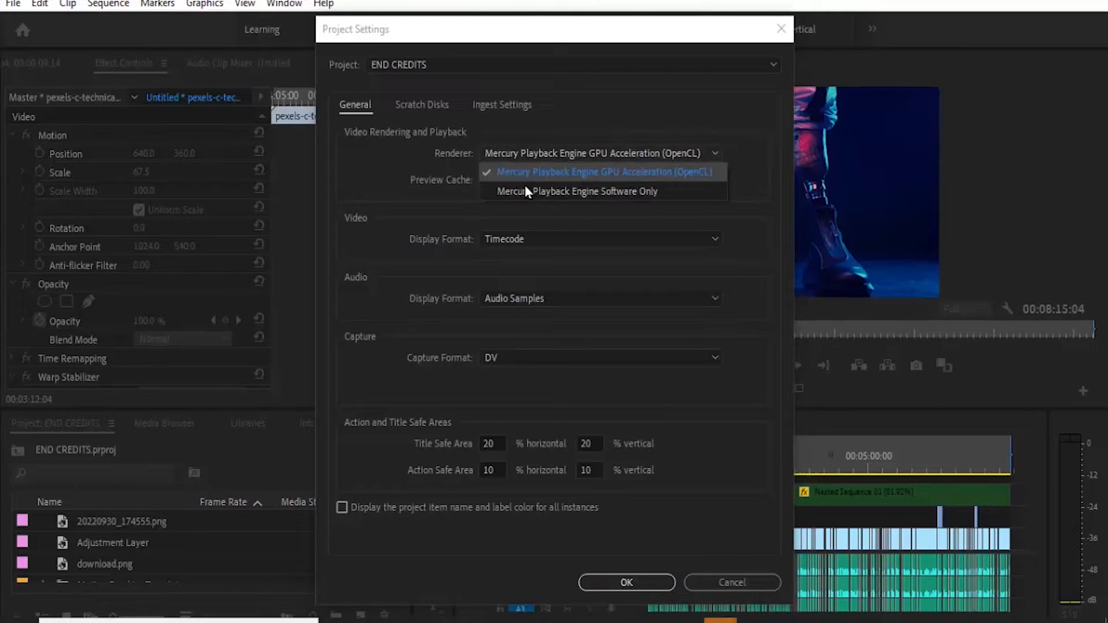
mouse_move(625, 195)
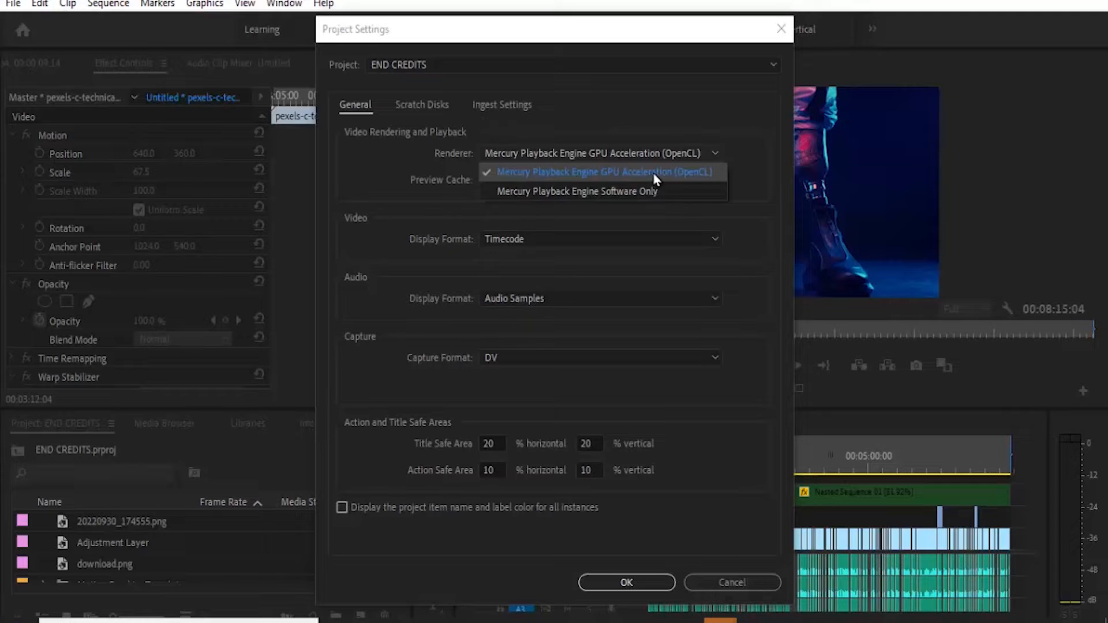
left_click(601, 172)
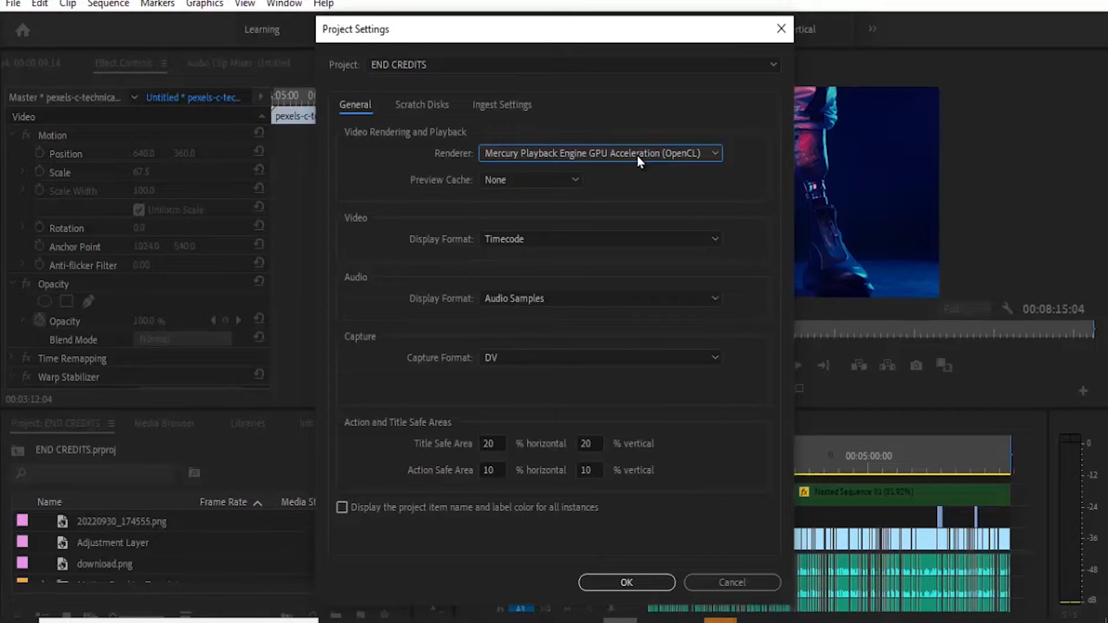
left_click(599, 152)
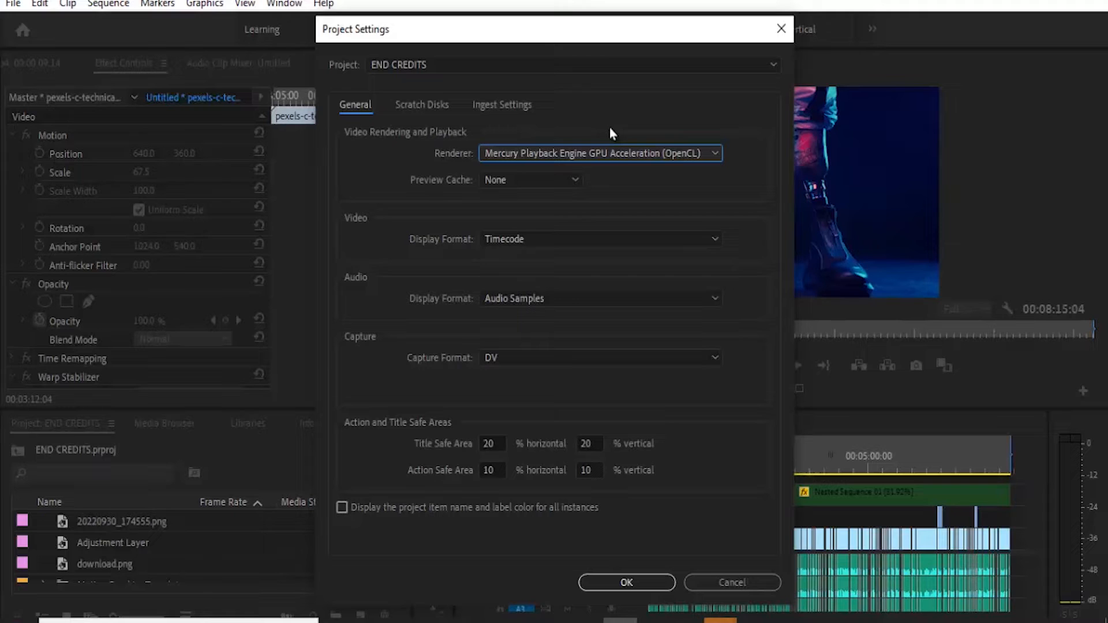
left_click(624, 583)
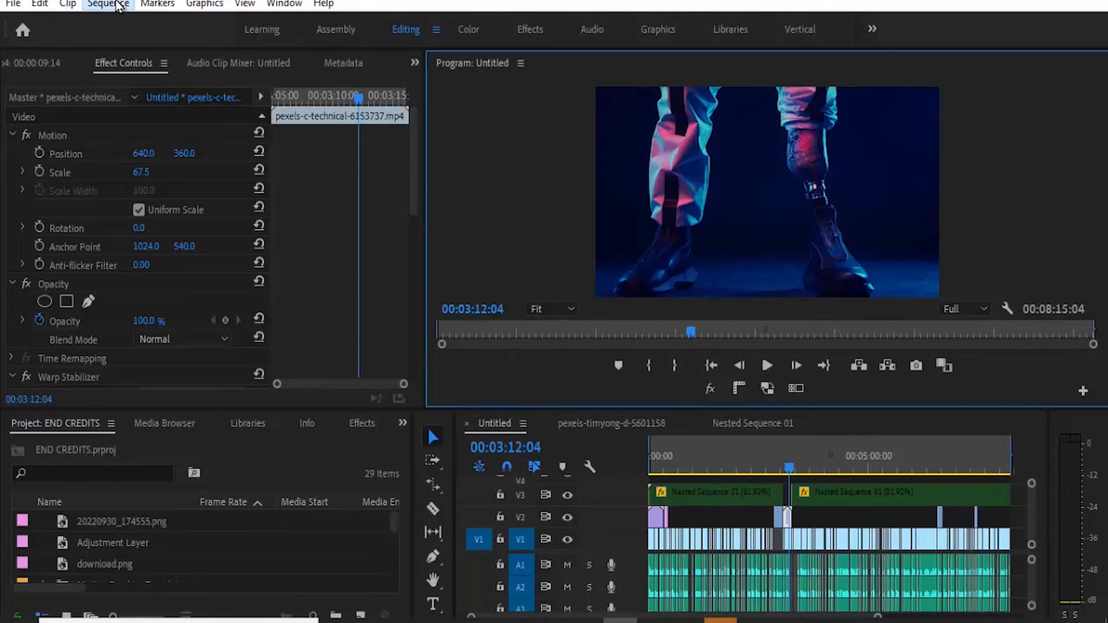
- Browse the sequence's editing mode presets, leaving Custom 1280x720 at 30 fps unchanged
left_click(107, 4)
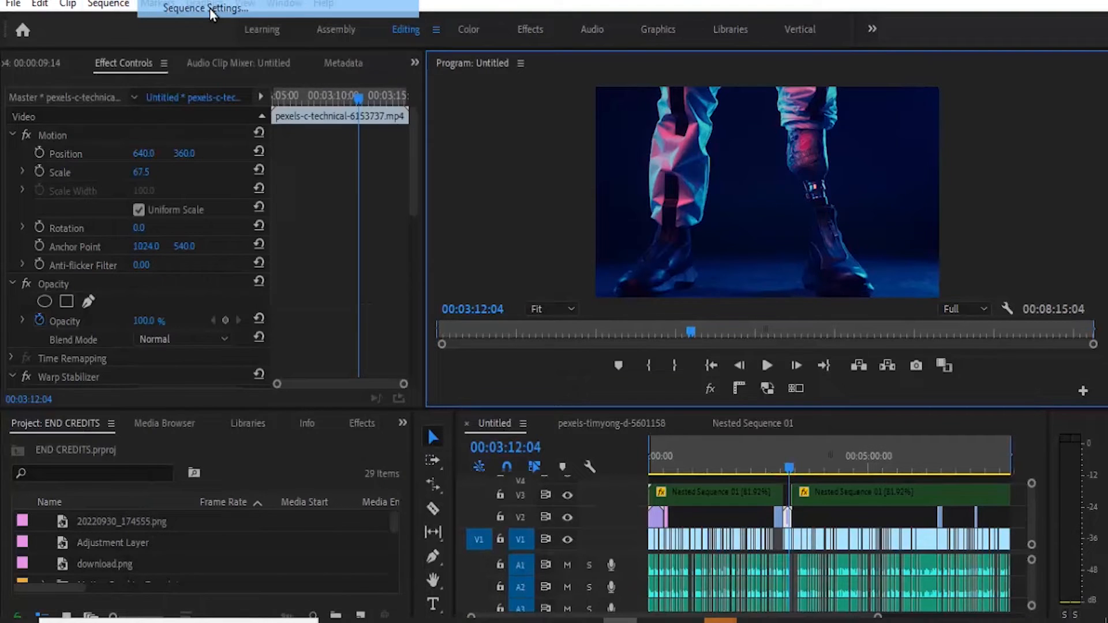
left_click(206, 7)
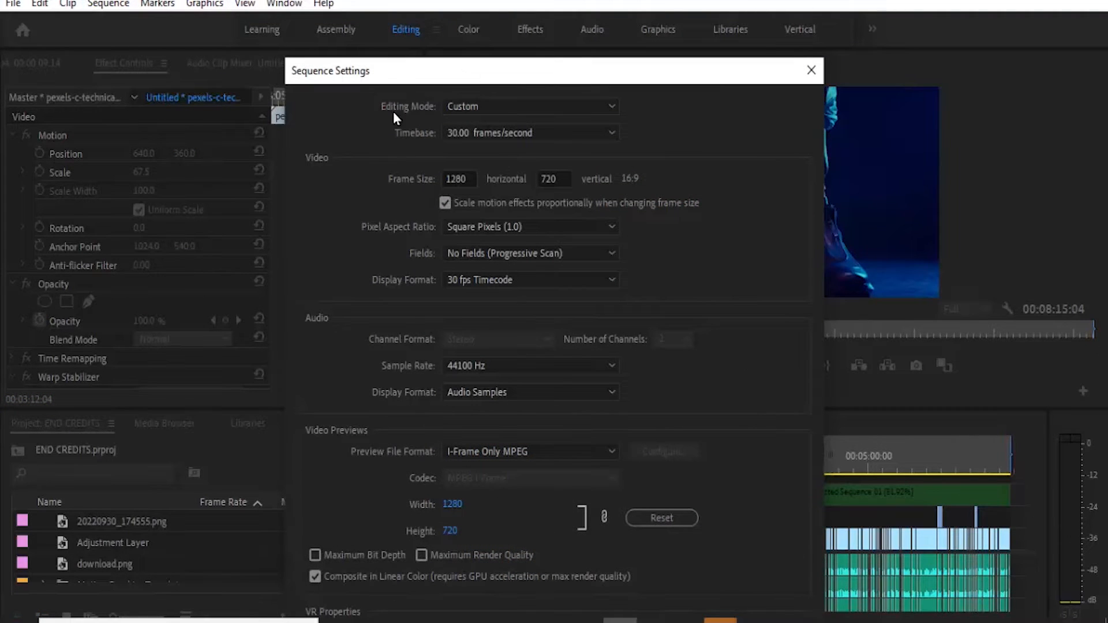
left_click(528, 106)
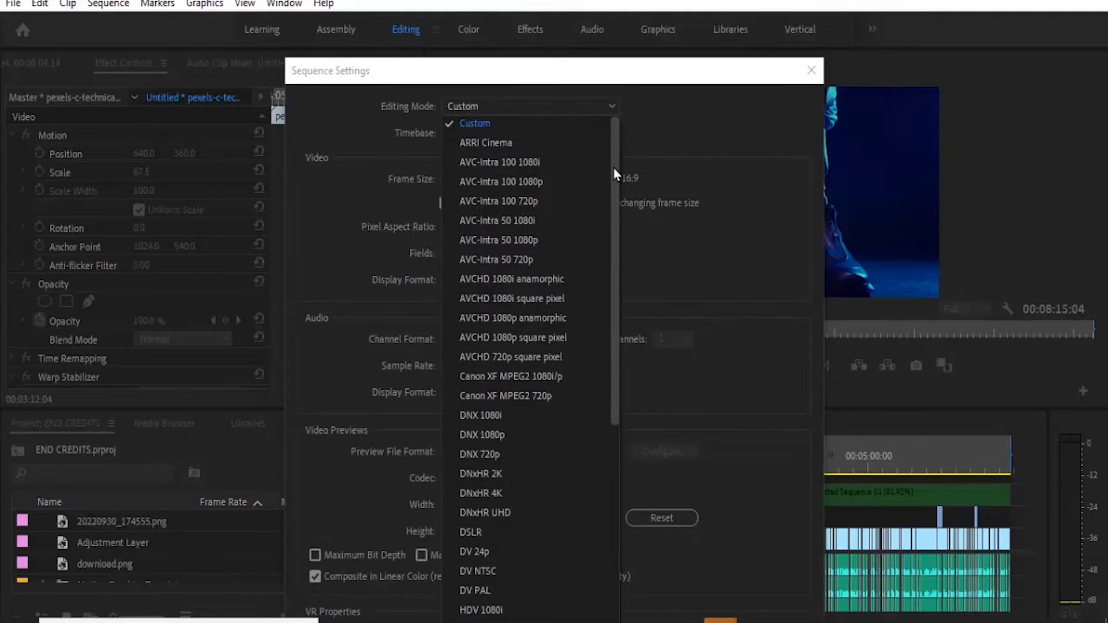
scroll("down", 3)
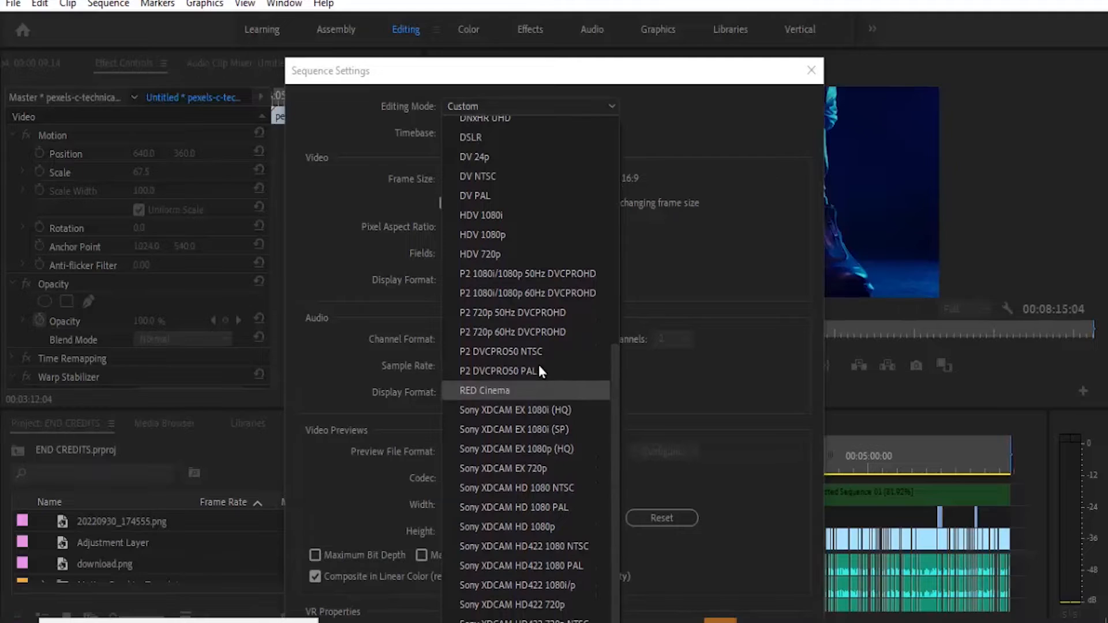
mouse_move(522, 357)
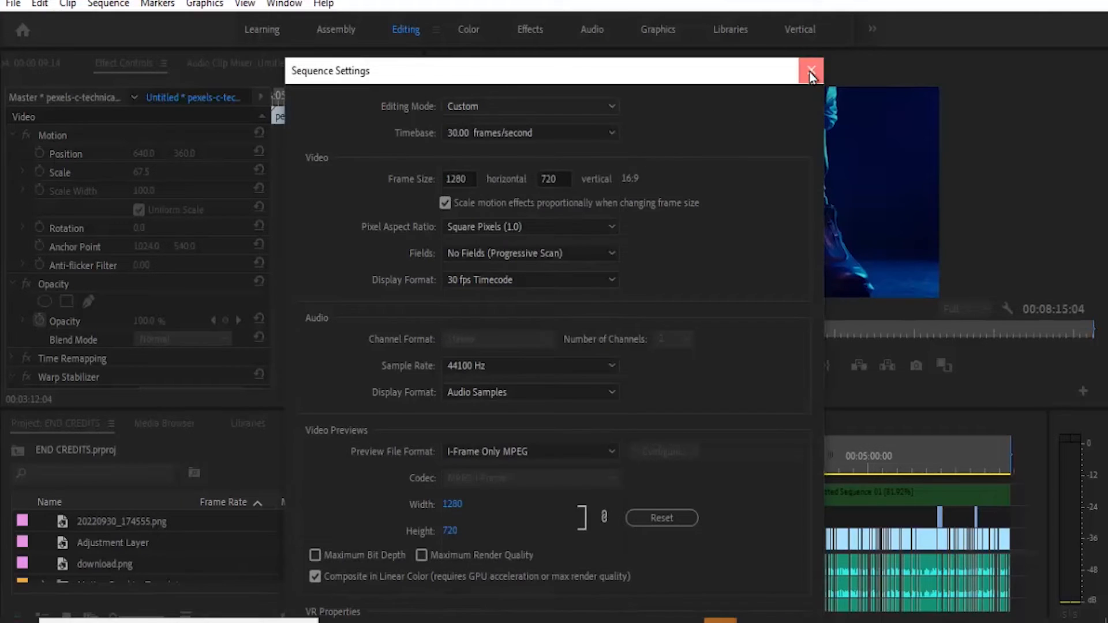
left_click(811, 70)
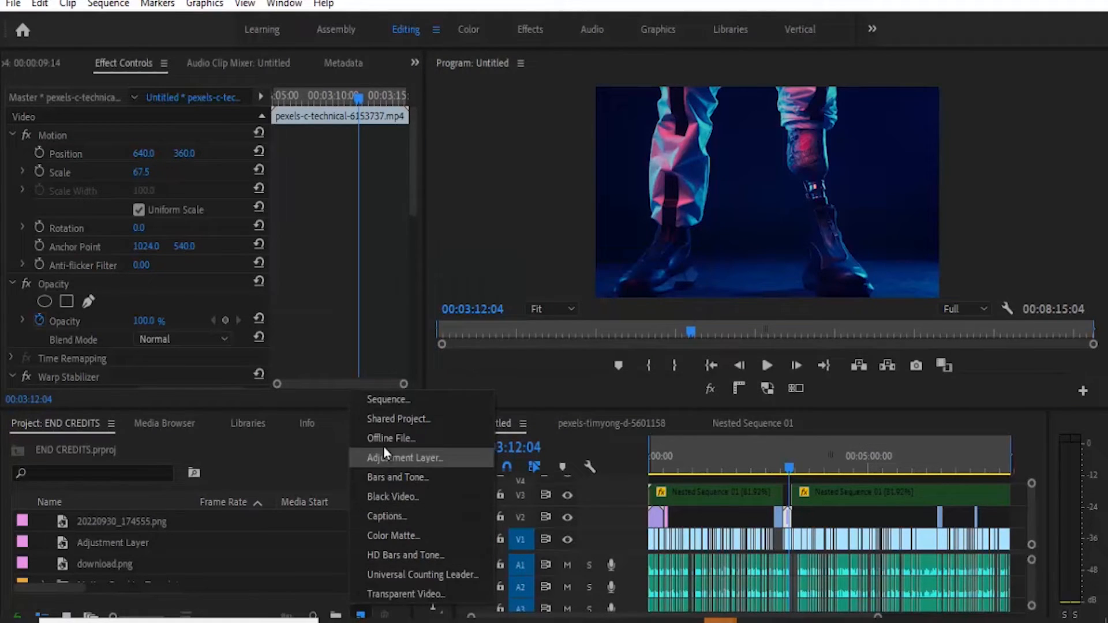
- Start creating a new sequence from the Project panel's New Item menu
left_click(388, 399)
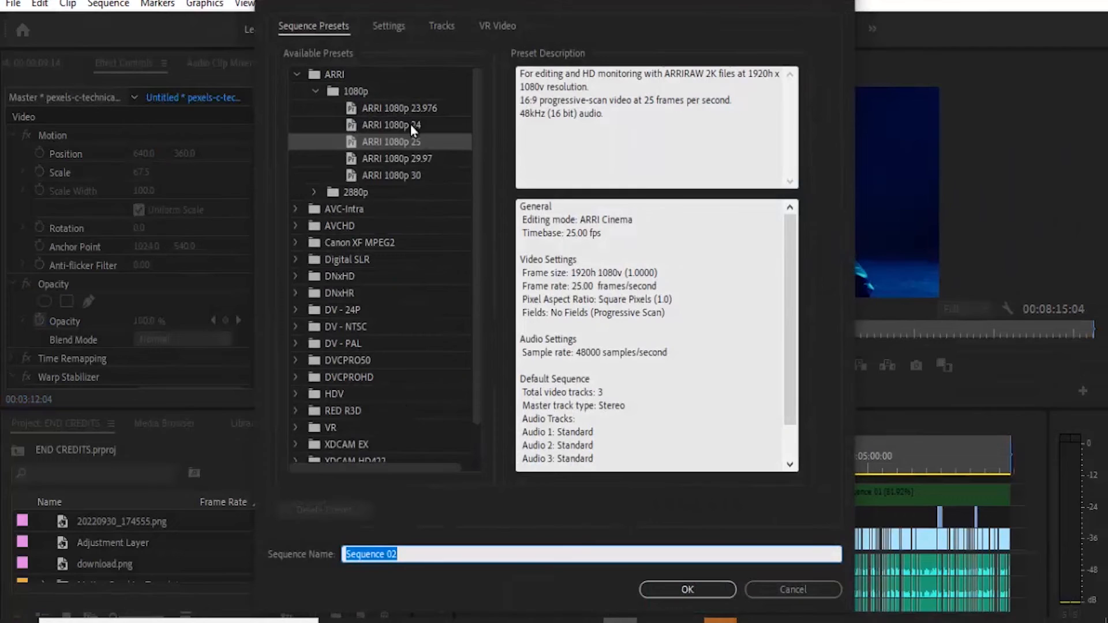
mouse_move(424, 162)
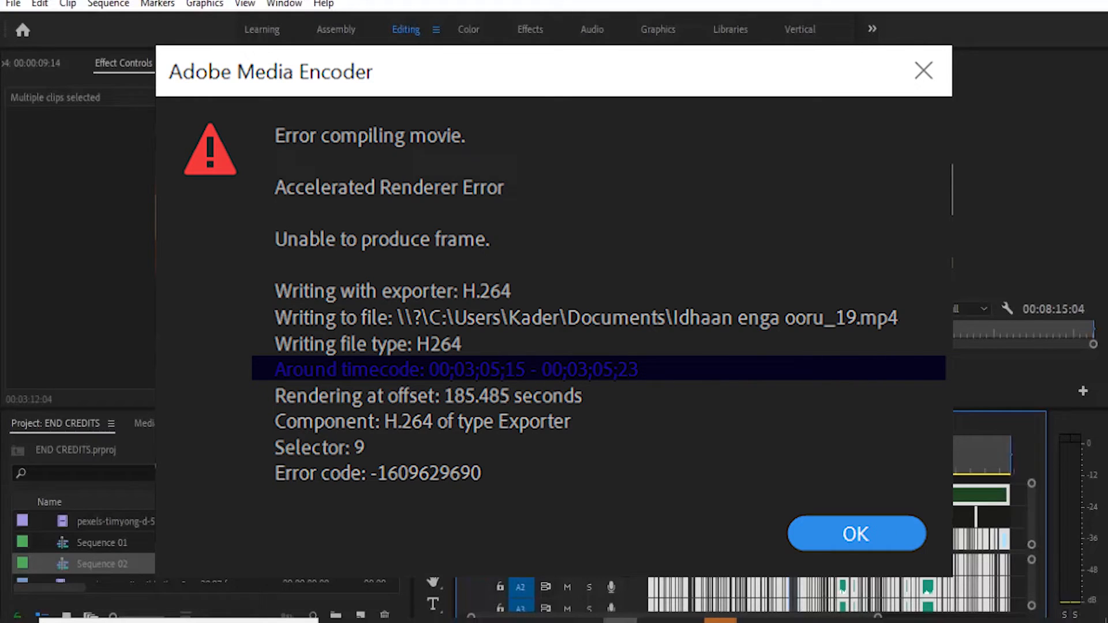
- Dismiss the export error and scrub the playhead to about 00:03:05
left_click(856, 533)
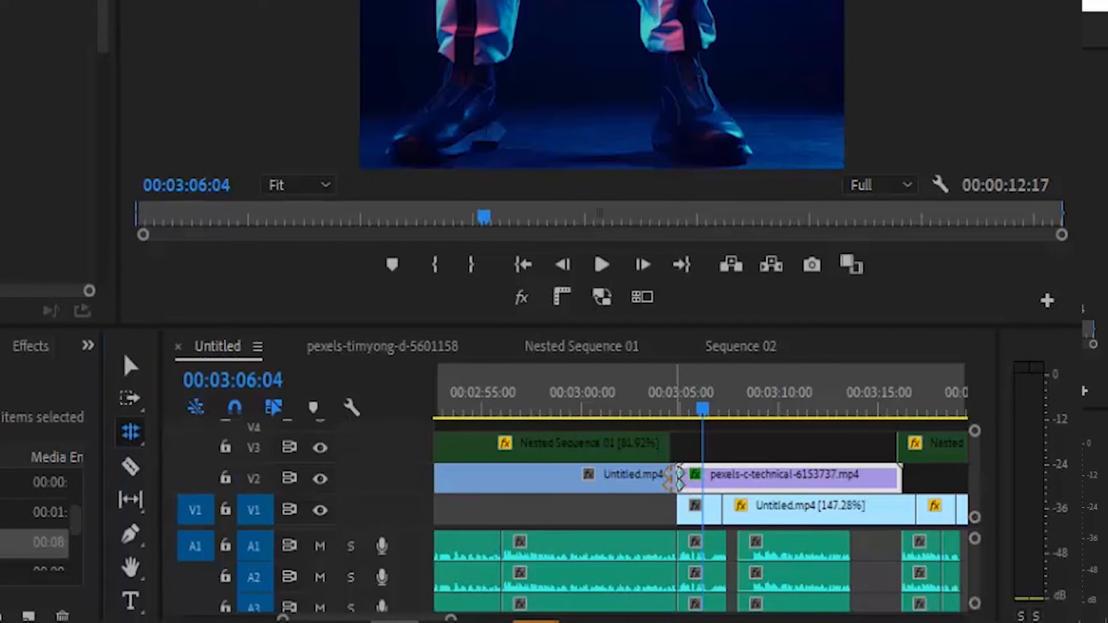
left_click_drag(682, 476, 693, 476)
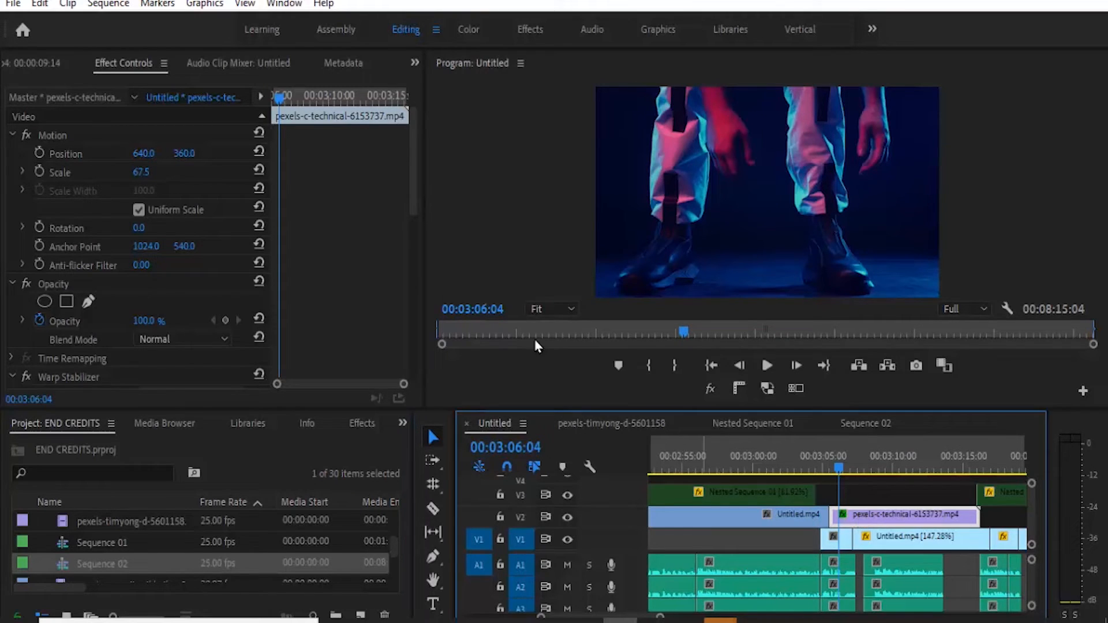
- Inspect the effects on the Recording_334.wav, Untitled.mp4 and pexels clips
scroll("down", 3)
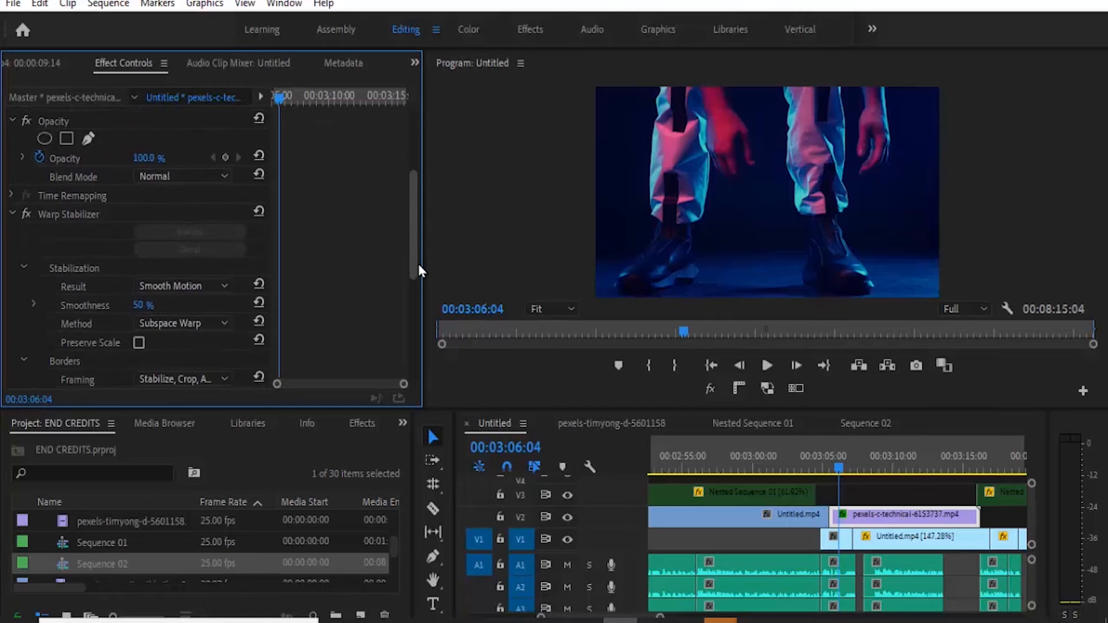
scroll("down", 3)
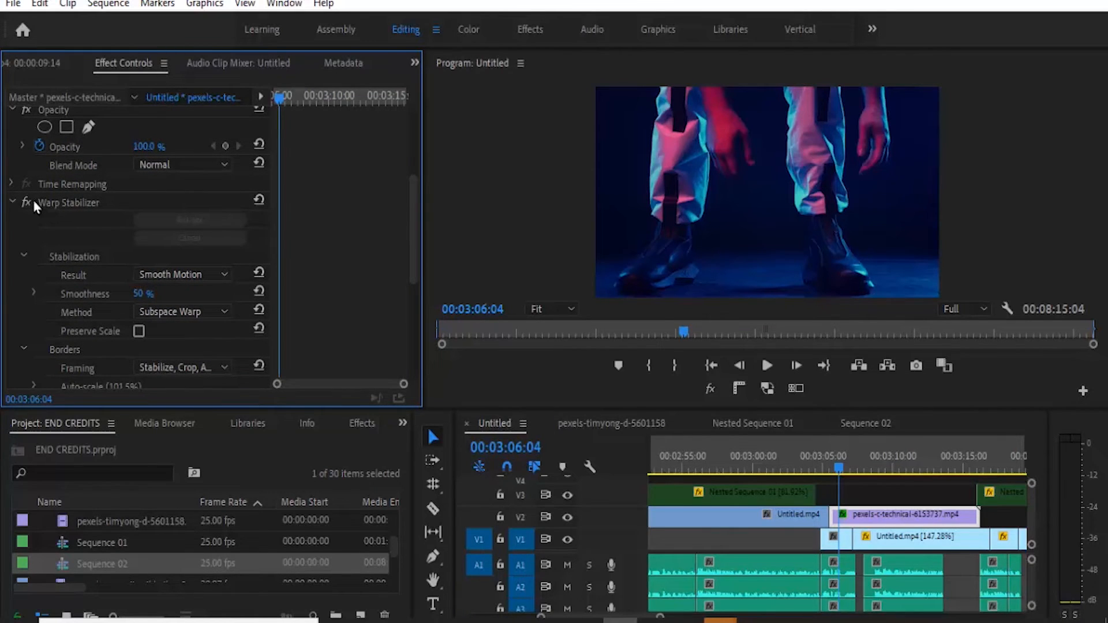
left_click(12, 202)
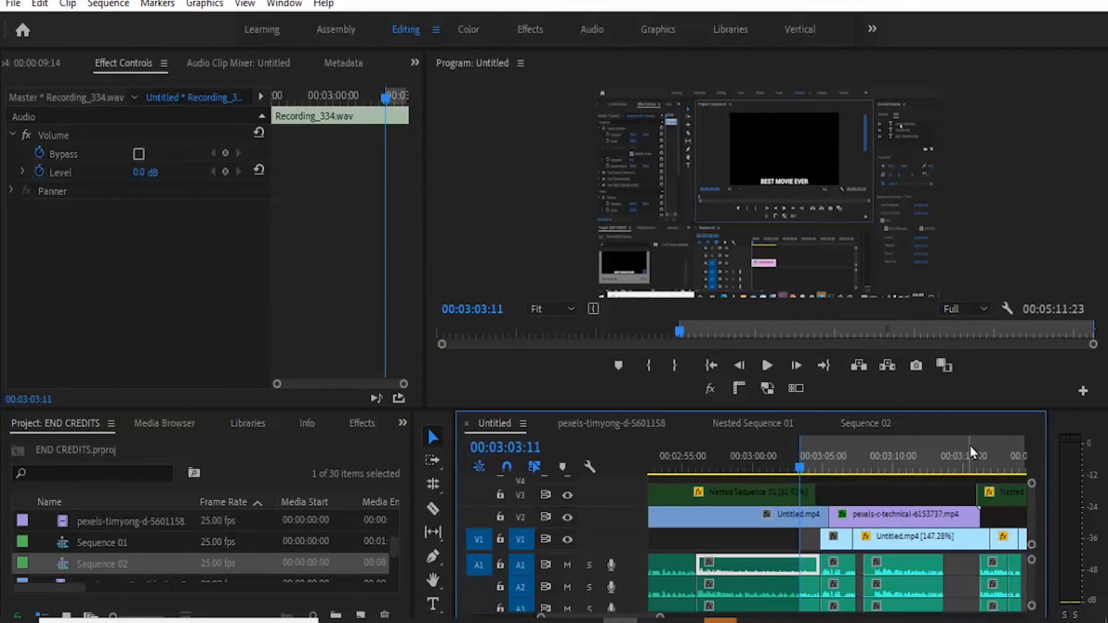
left_click(895, 582)
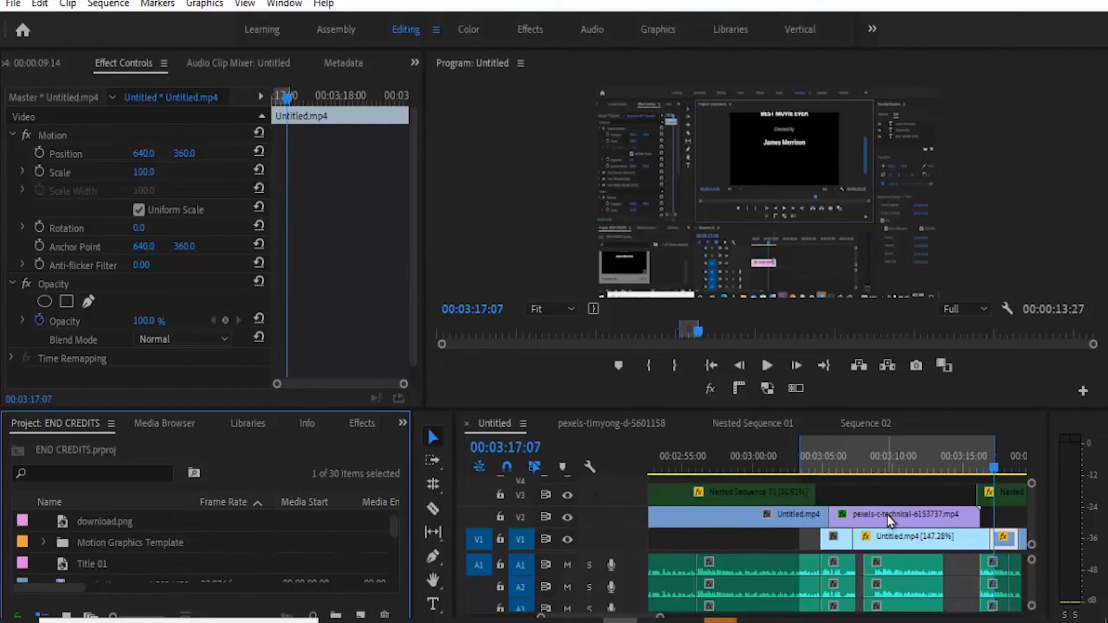
left_click(904, 515)
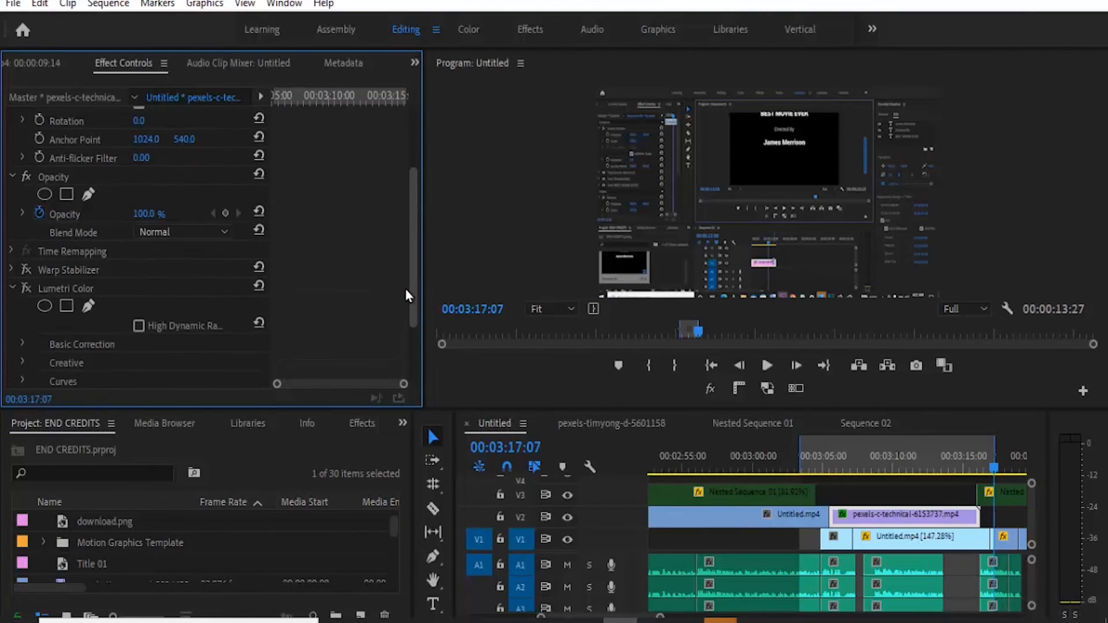
right_click(69, 233)
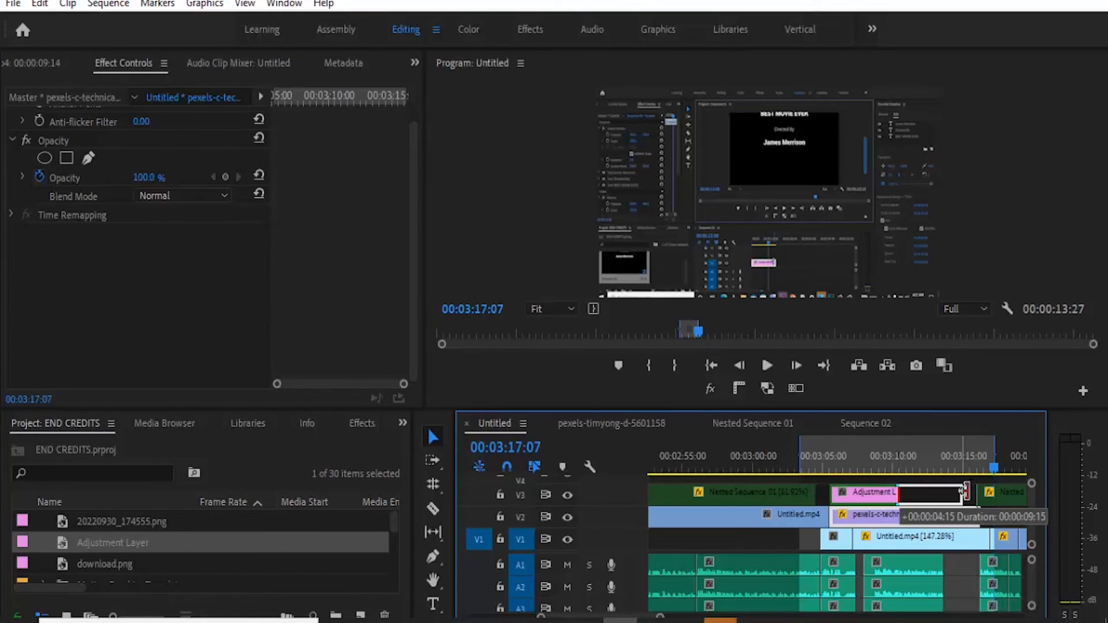
- Drop the Adjustment Layer above the clips and recheck the pexels clip's effects
left_click(901, 492)
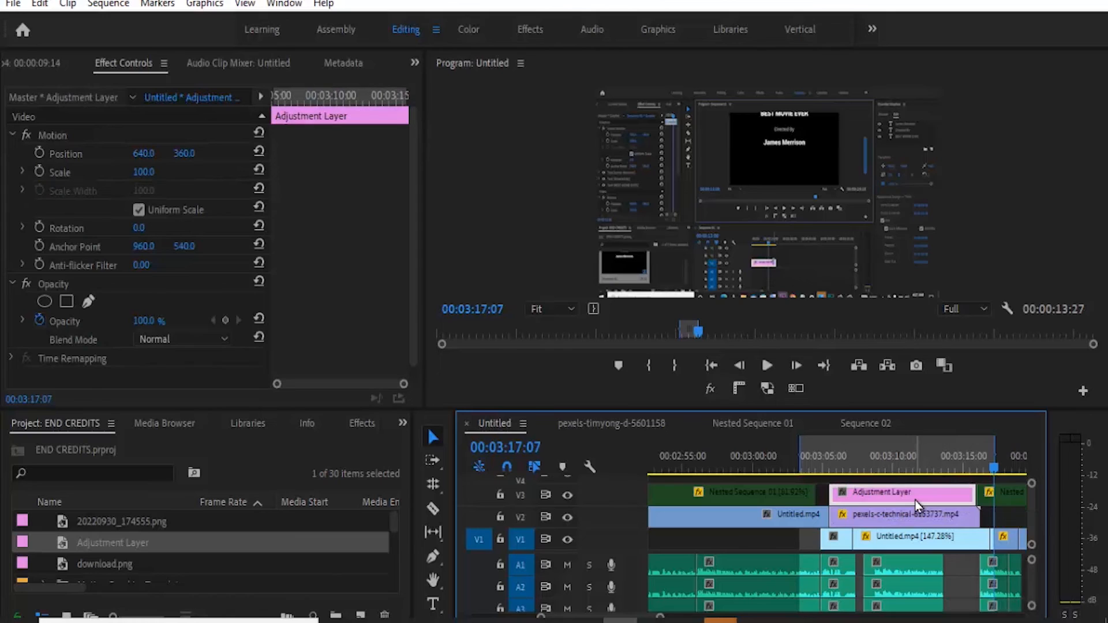
left_click(900, 516)
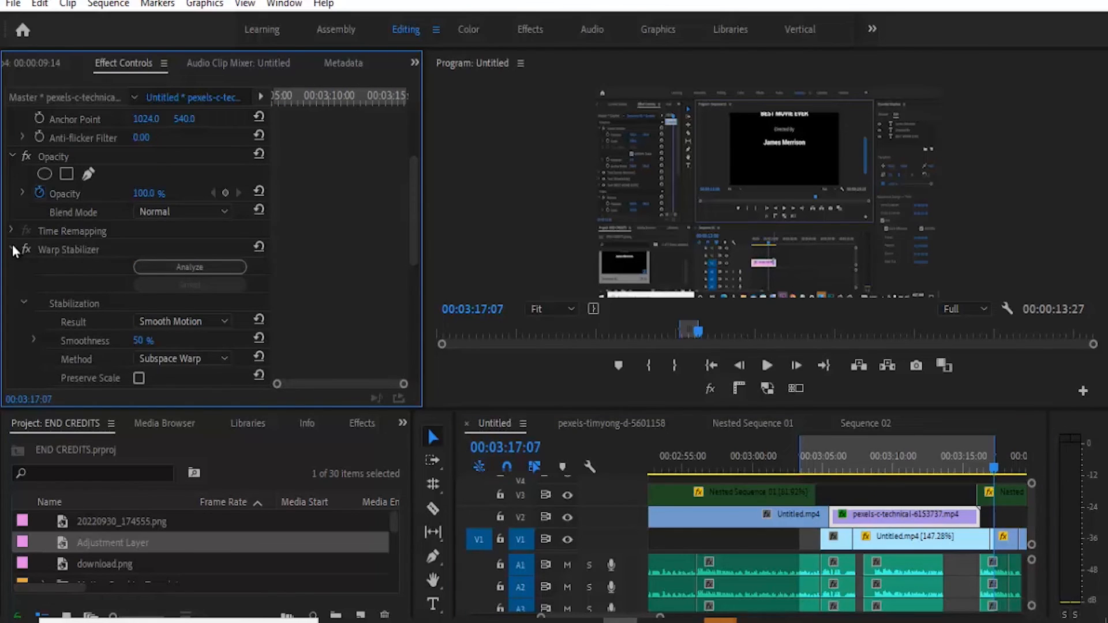
double_click(145, 340)
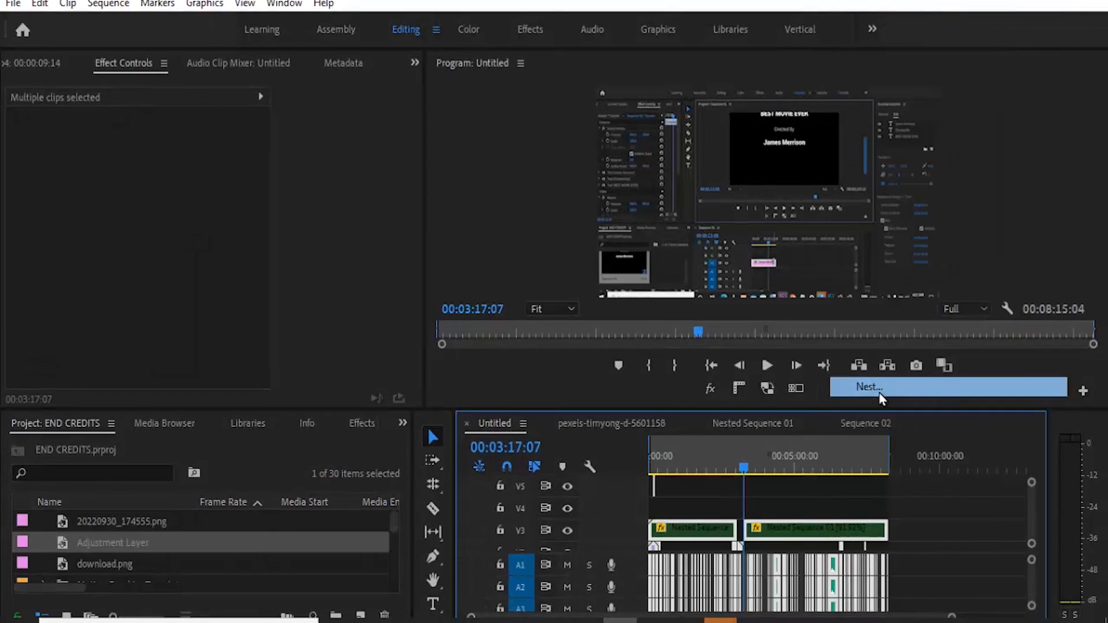
- Nest the selected clips as Nested Sequence 08, select it, then play and stop
left_click(869, 387)
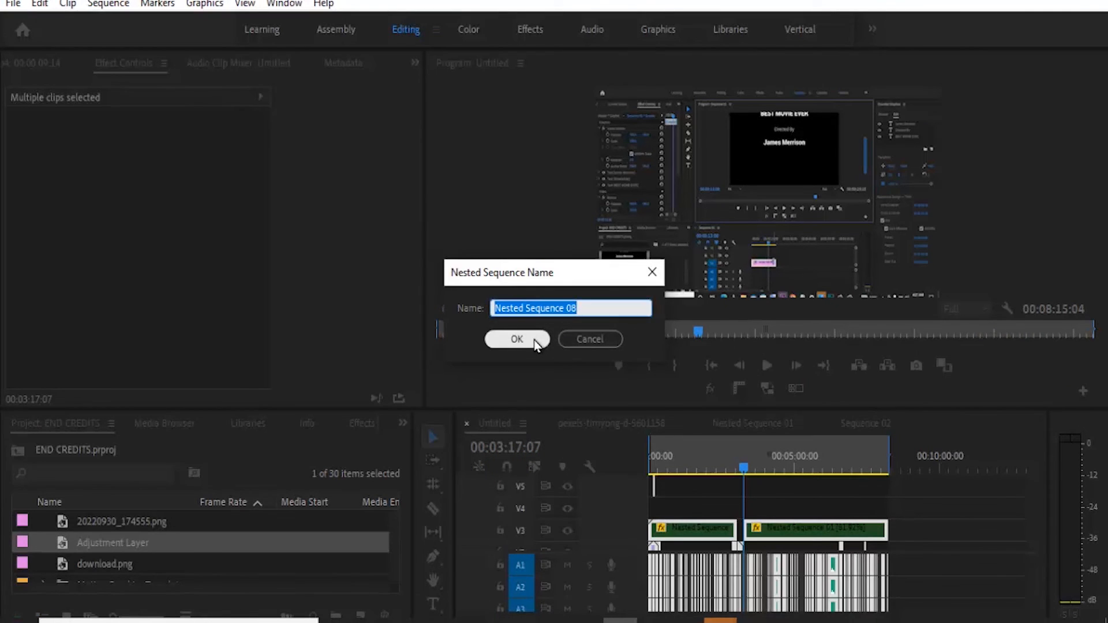
left_click(516, 340)
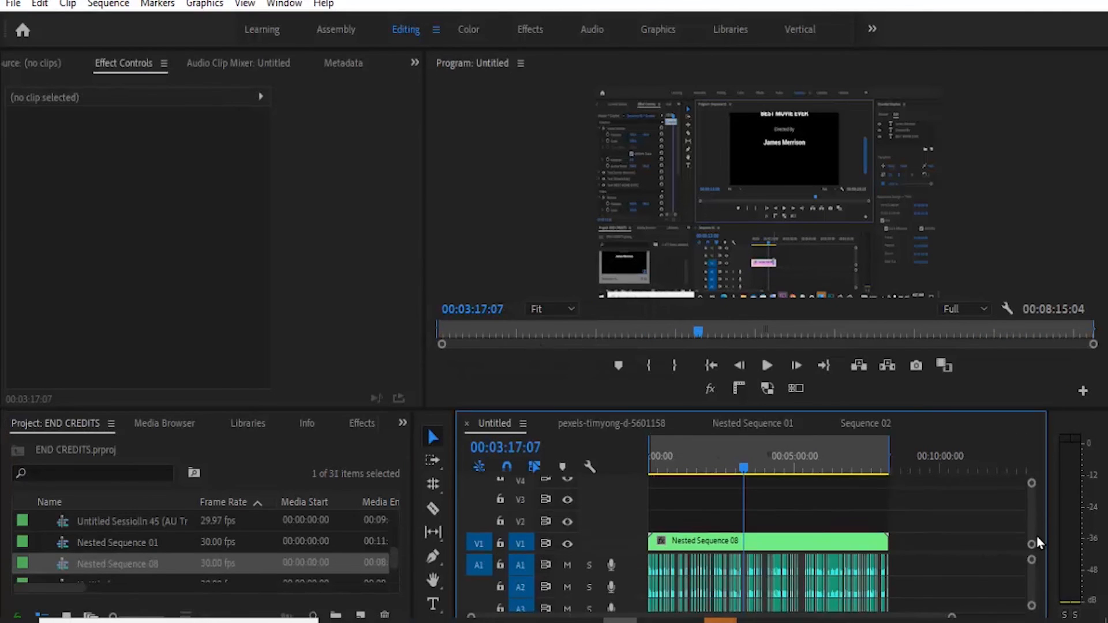
left_click(767, 540)
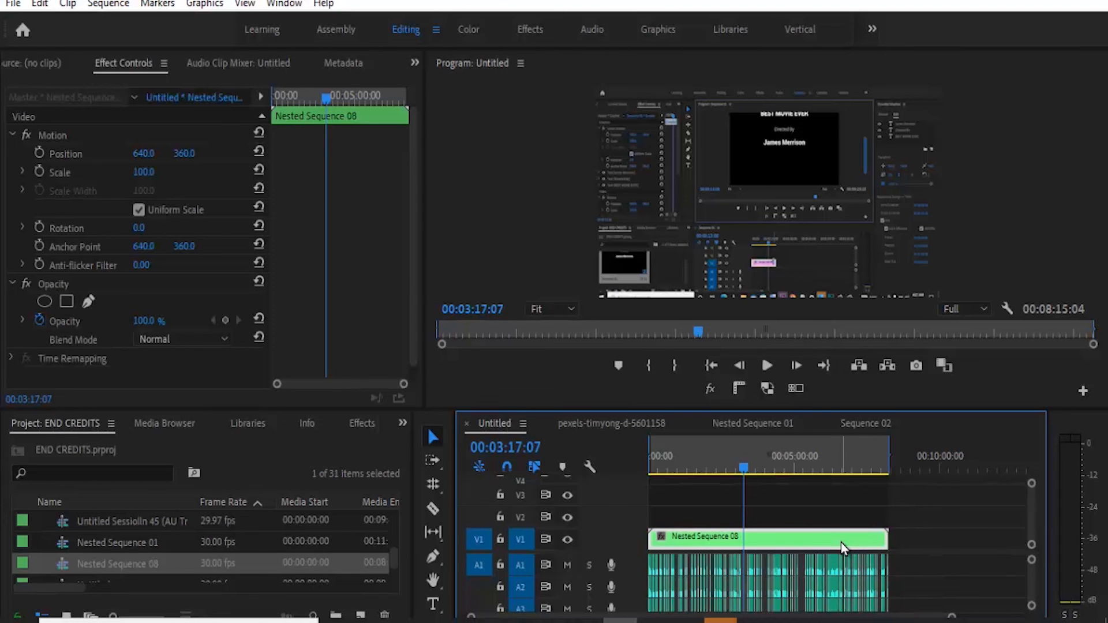
left_click(767, 365)
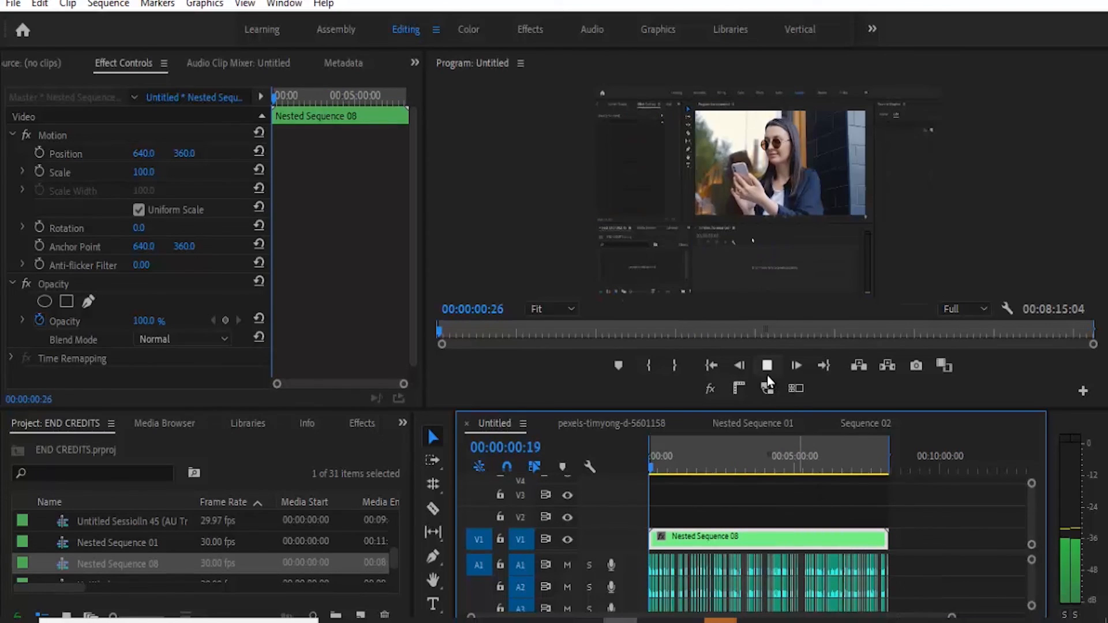
left_click(767, 366)
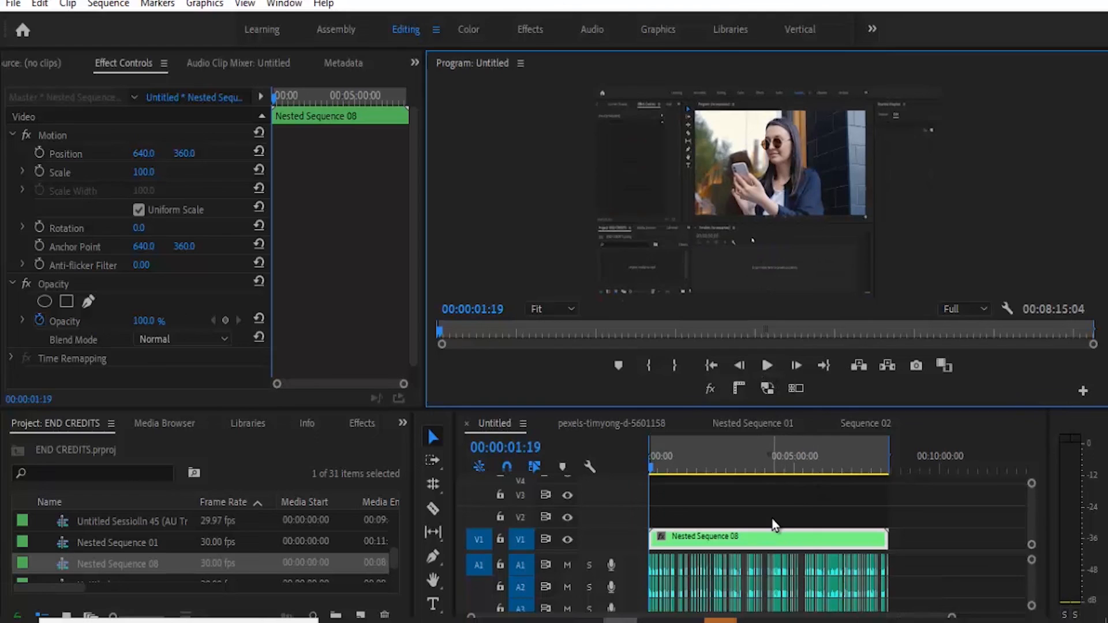